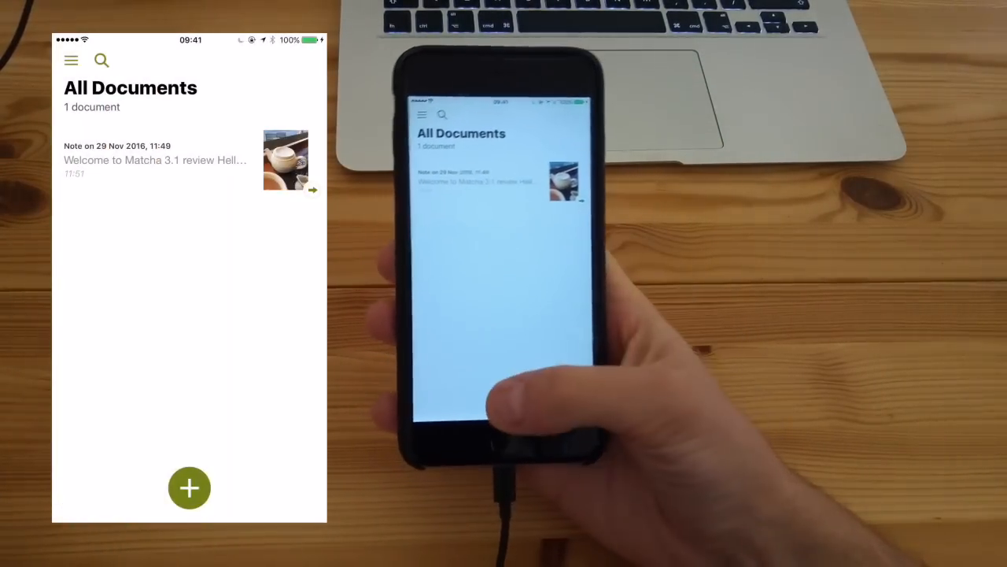
Step: Create a new document and write 'Hello YouTube' in its body
left_click(189, 488)
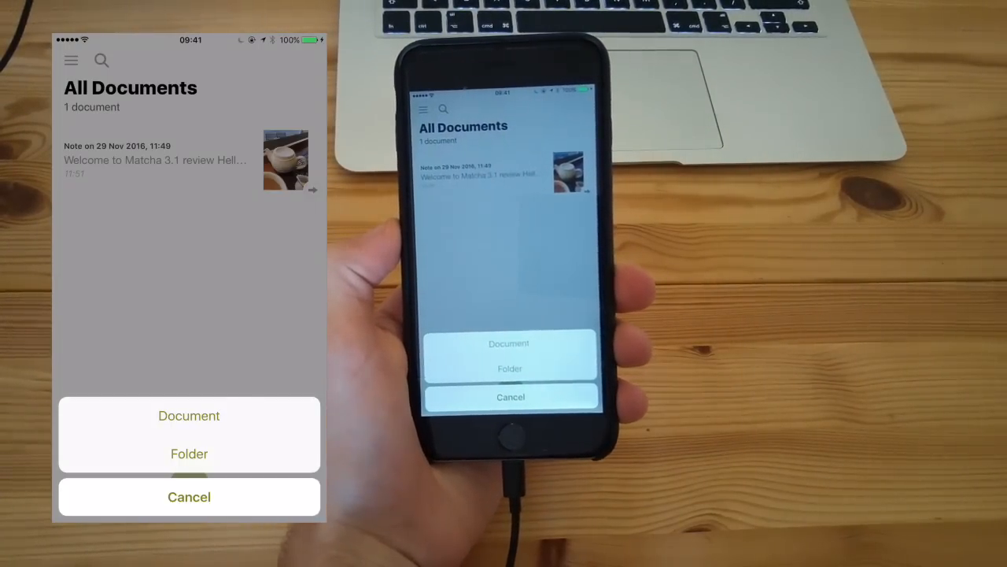
left_click(510, 397)
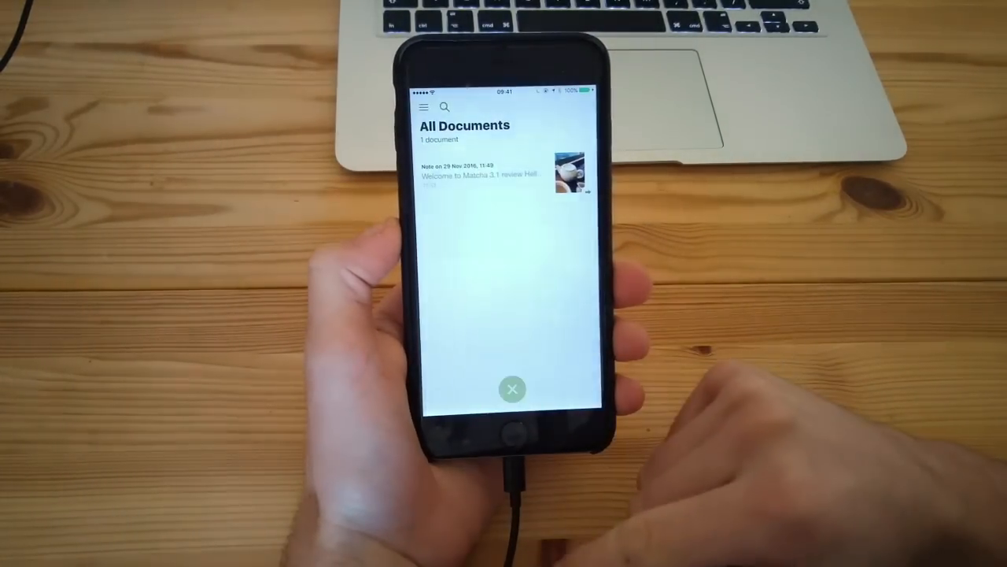
left_click(513, 389)
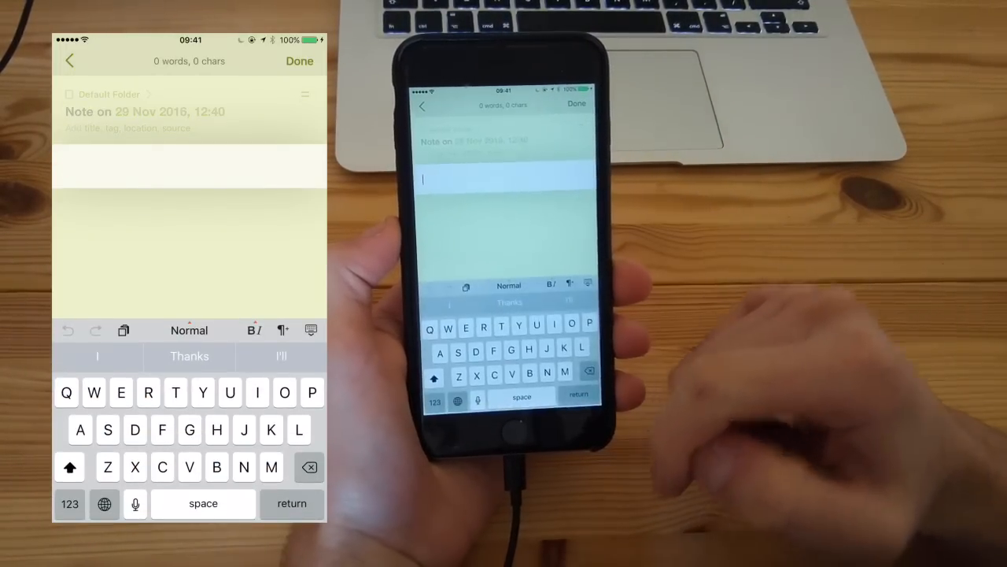
type("He")
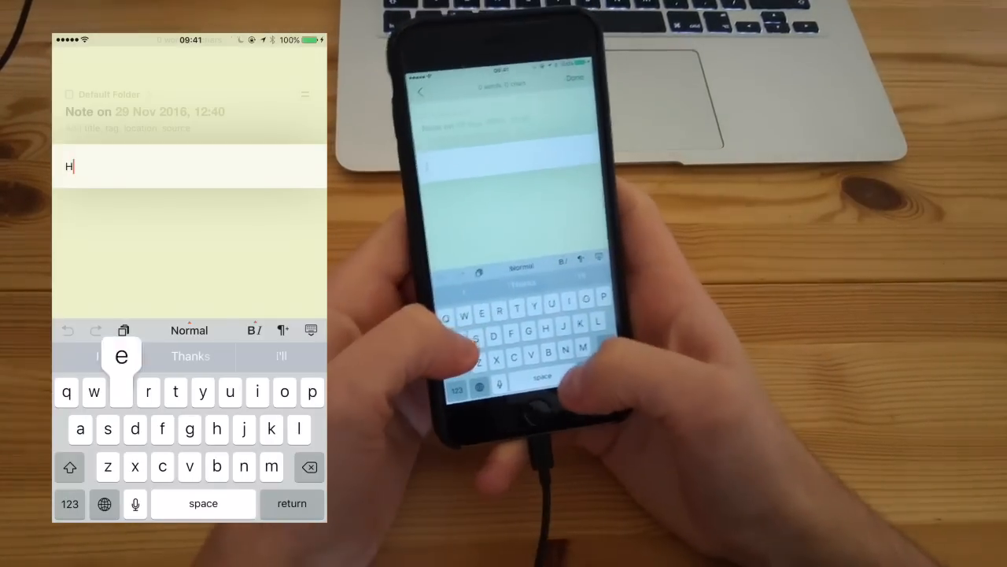
type("ello YouTube")
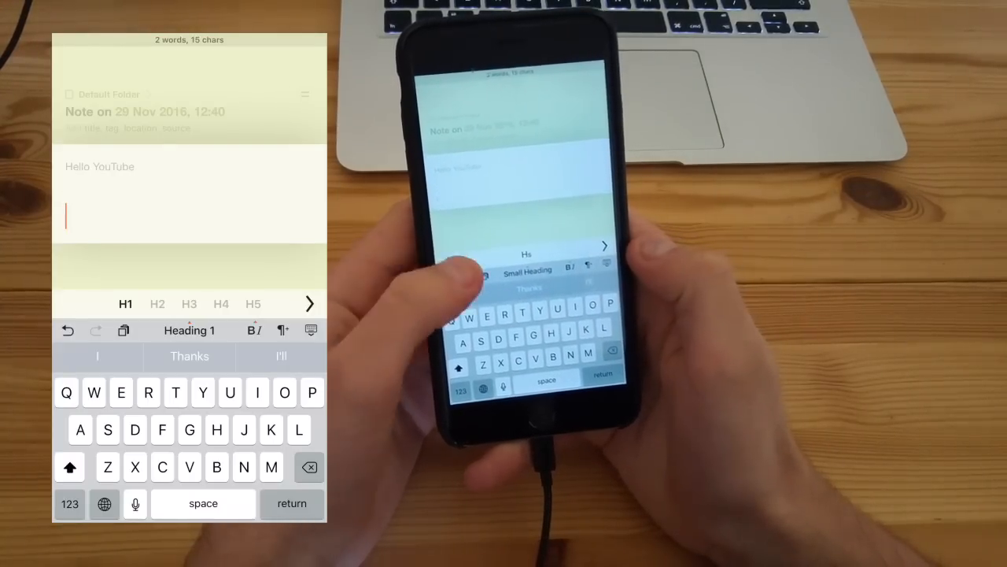
Step: Add a Heading 1 line reading 'Hello' below it
left_click(157, 304)
type("He")
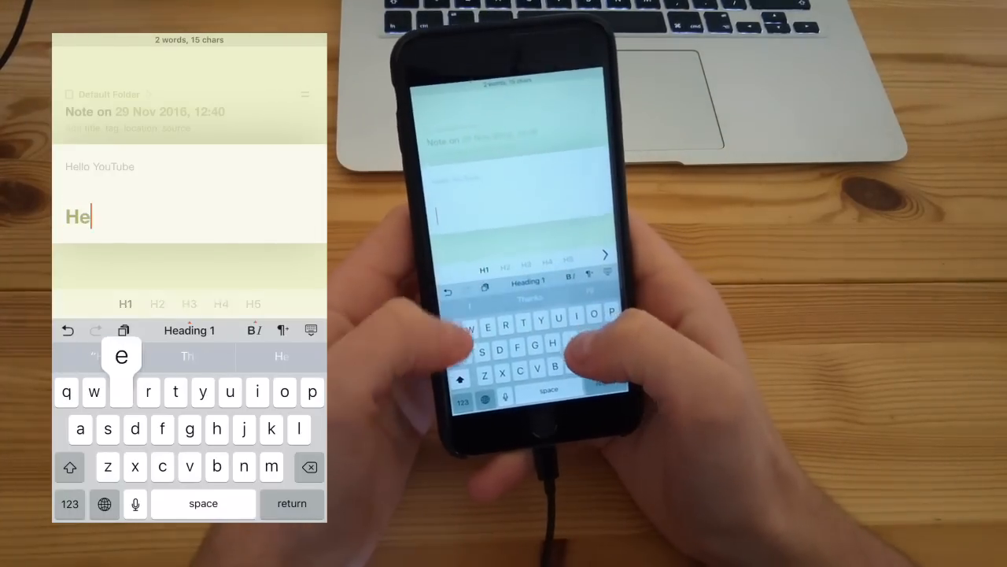
type("llo")
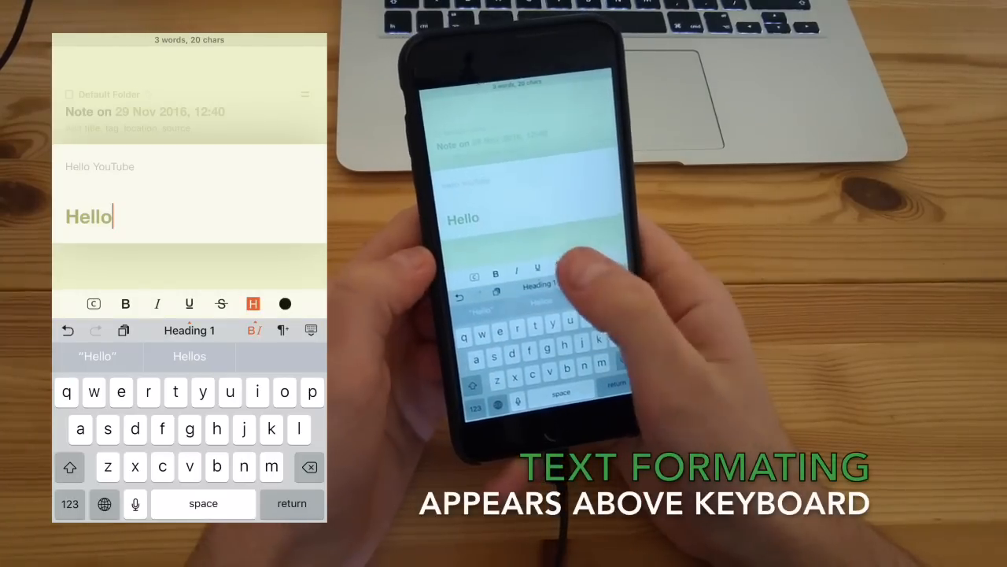
double_click(88, 217)
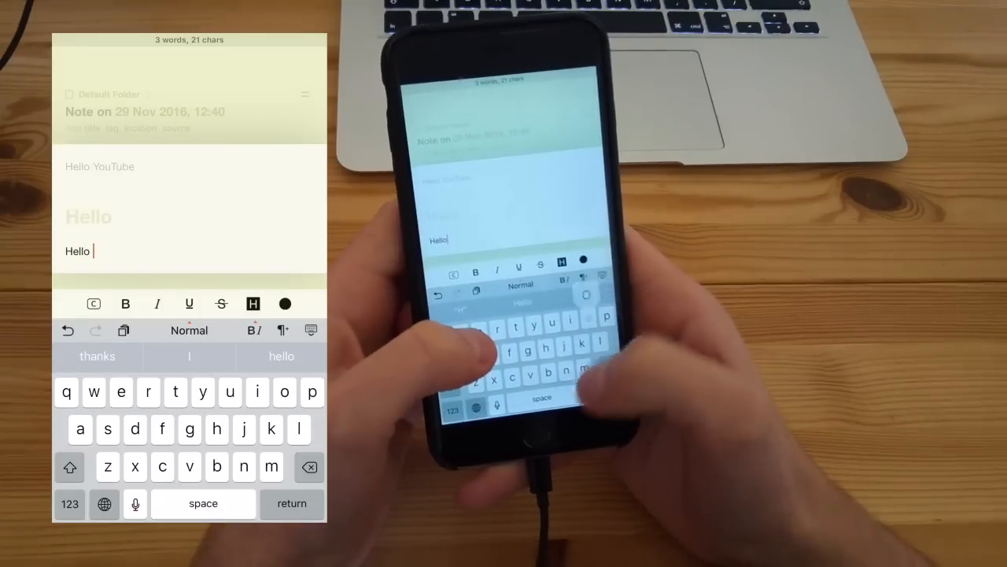
type("Hello")
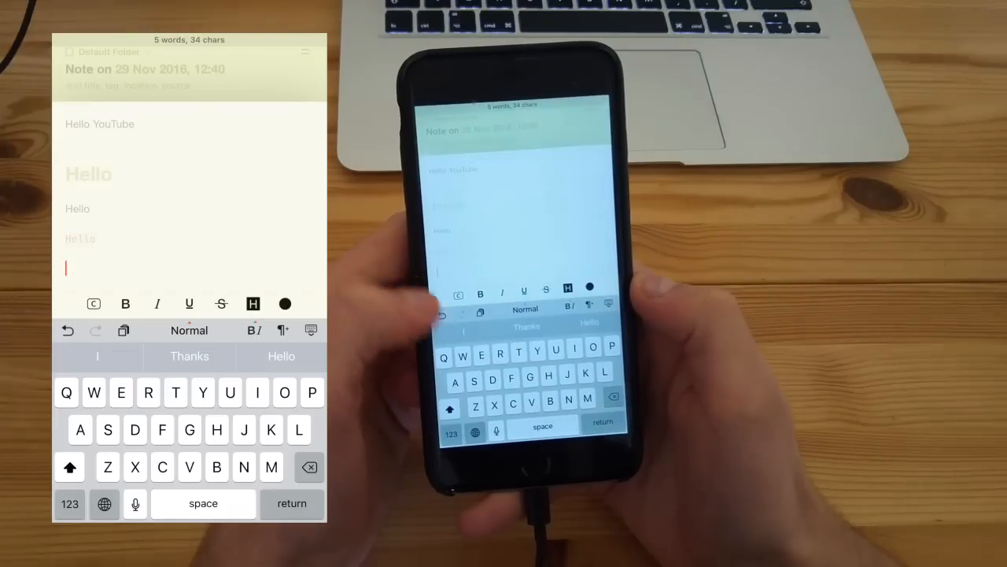
type("https://youtu.be/t9uyv1GVx14")
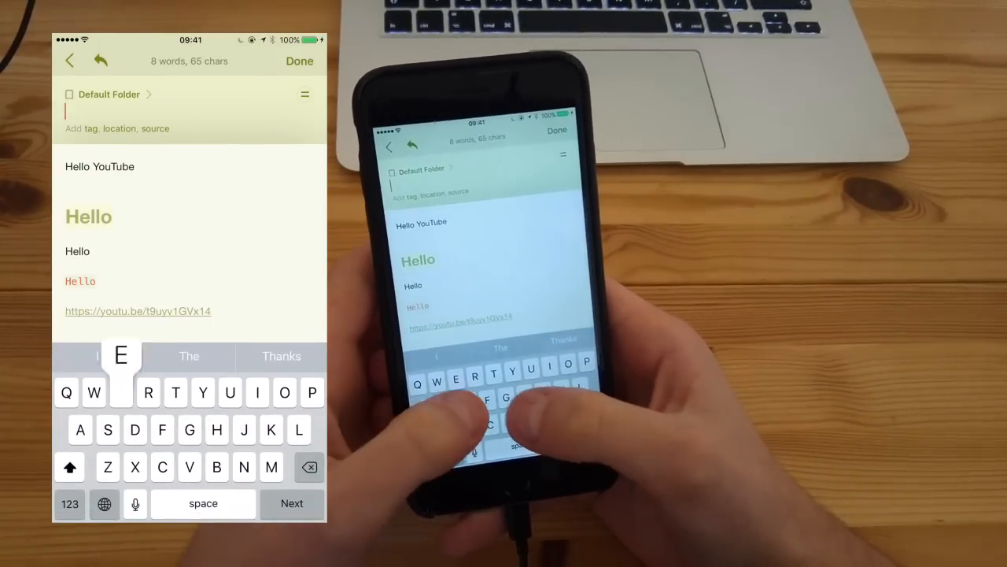
Step: Title the note 'Example for YouTube', tag it YouTube and dismiss the source URL prompt
type("Example for YouTube")
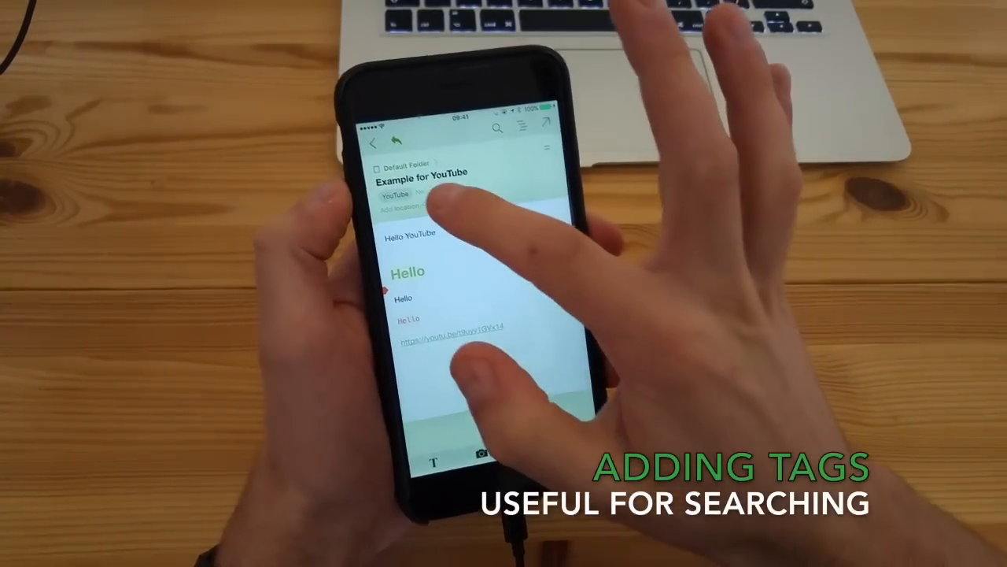
left_click(438, 208)
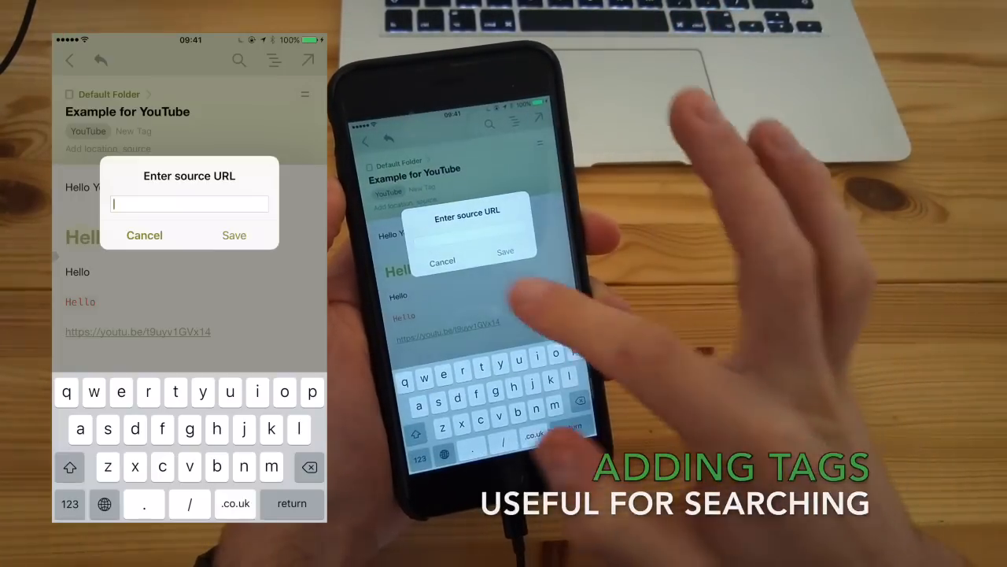
left_click(145, 235)
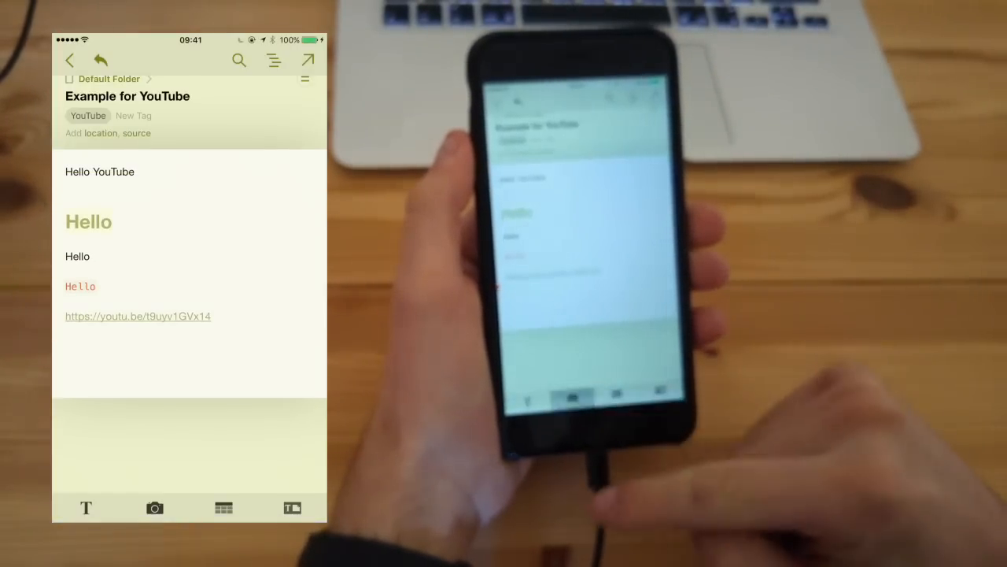
Step: Insert the teapot photo from Camera Roll below the link and show the block-style options
left_click(154, 507)
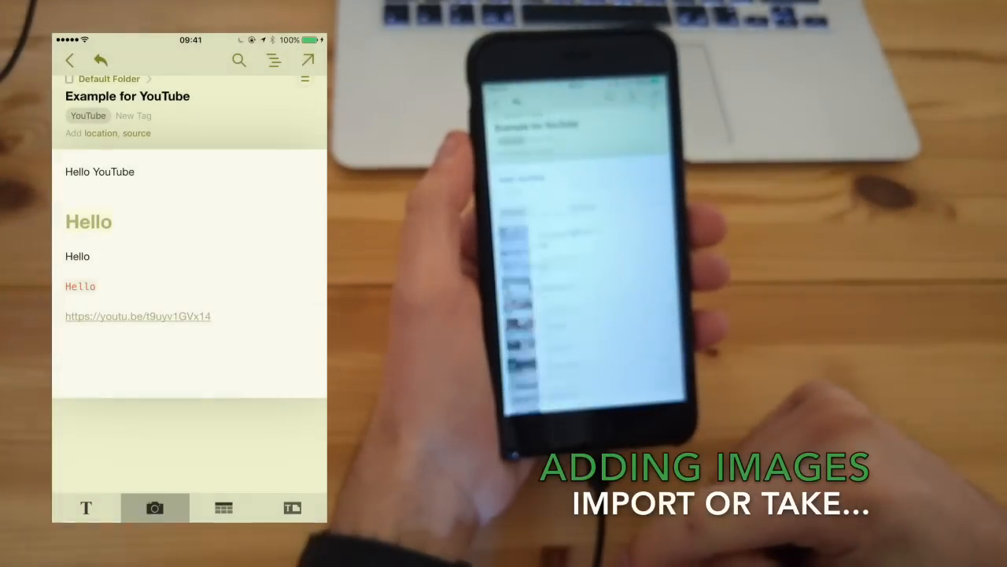
left_click(154, 507)
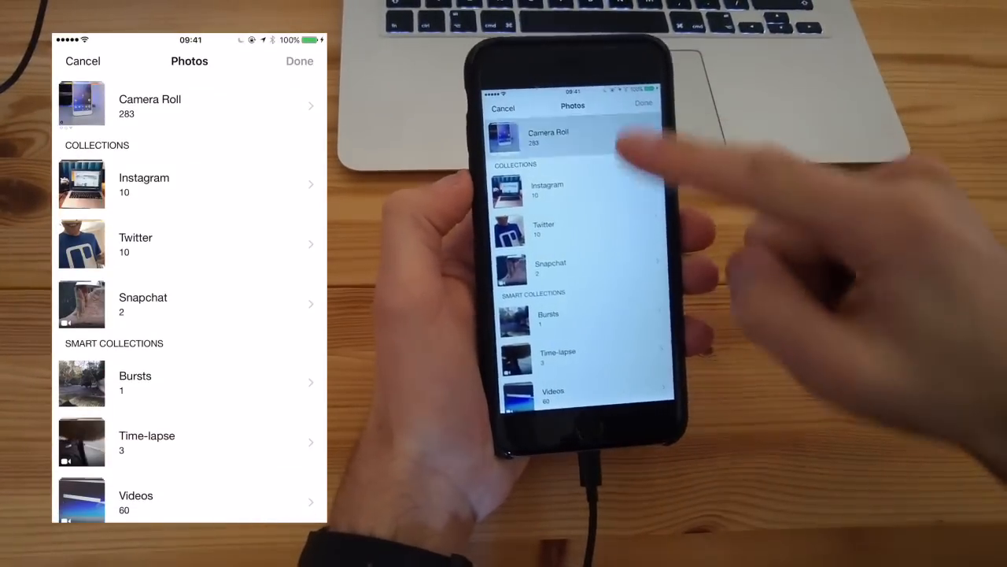
left_click(150, 107)
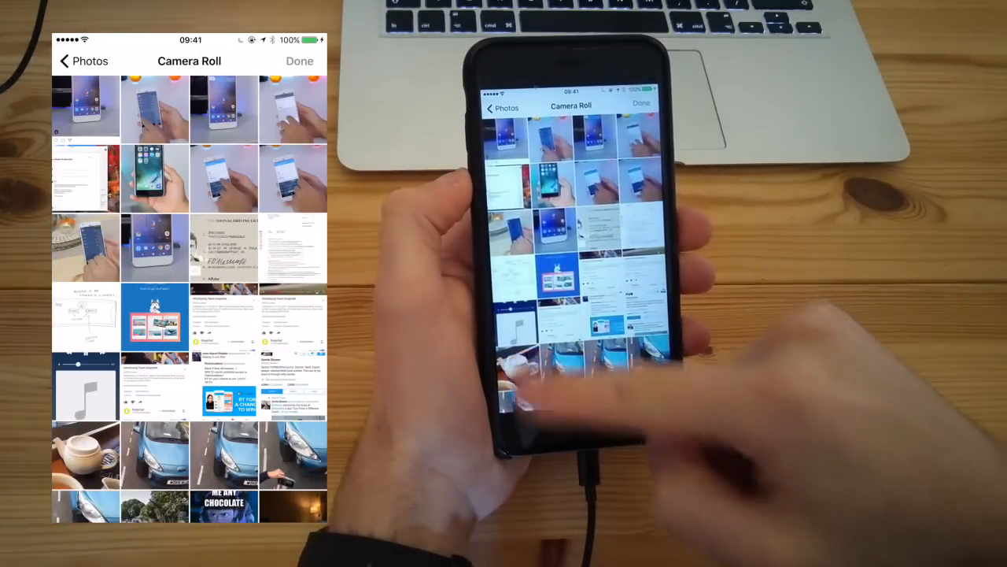
left_click(85, 453)
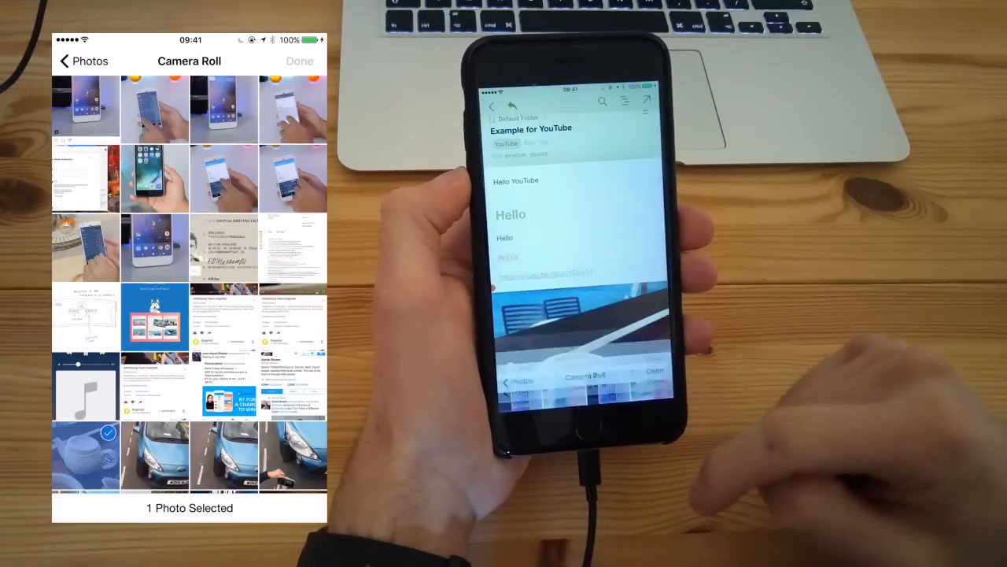
left_click(299, 60)
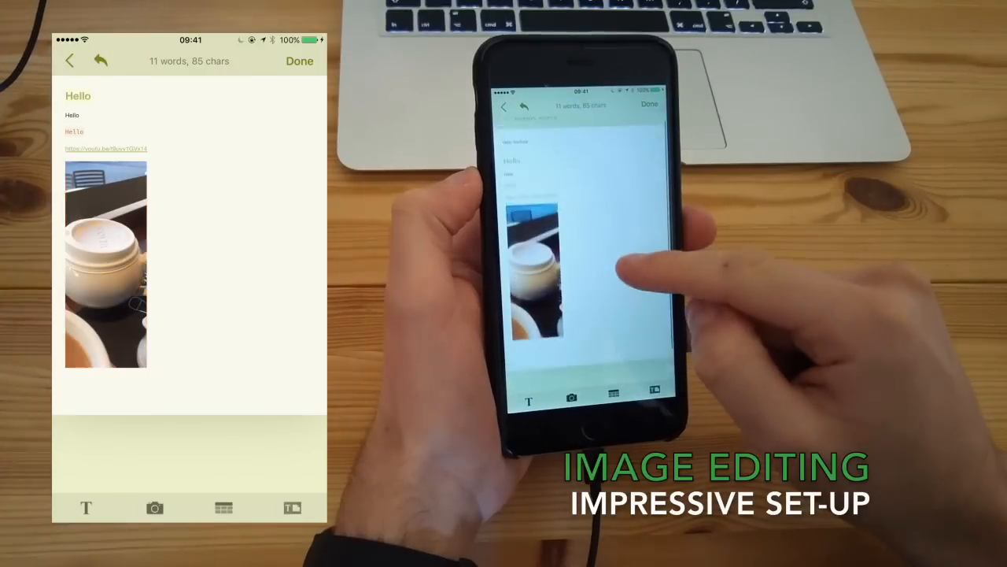
left_click(299, 60)
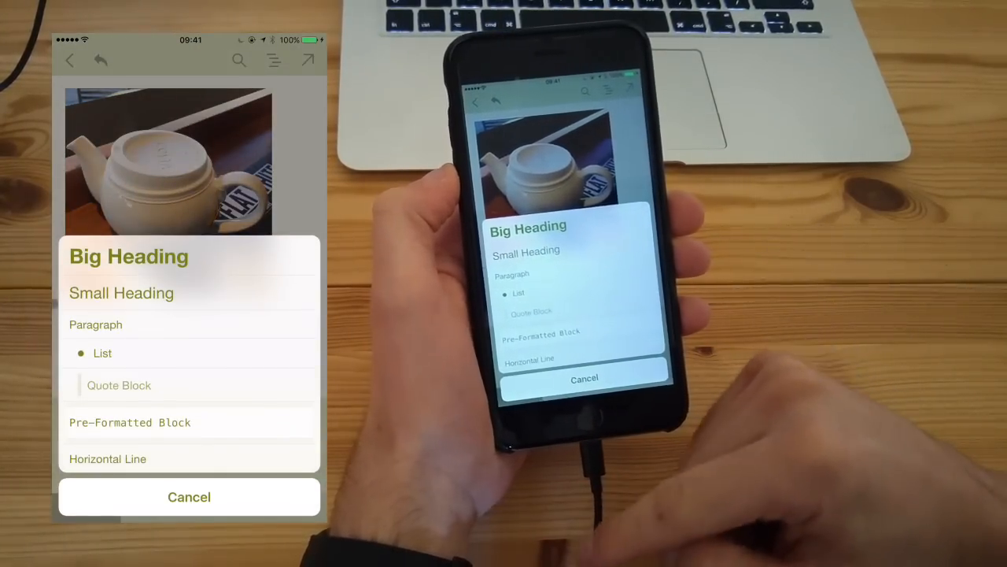
Step: Dismiss the format and attachment sheets and return to the All Documents list
left_click(189, 498)
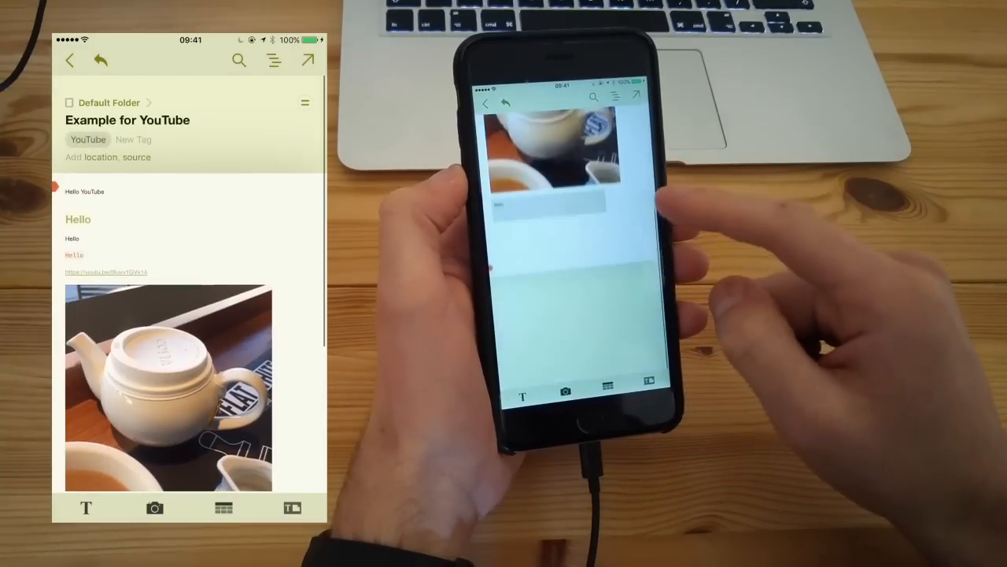
left_click(293, 507)
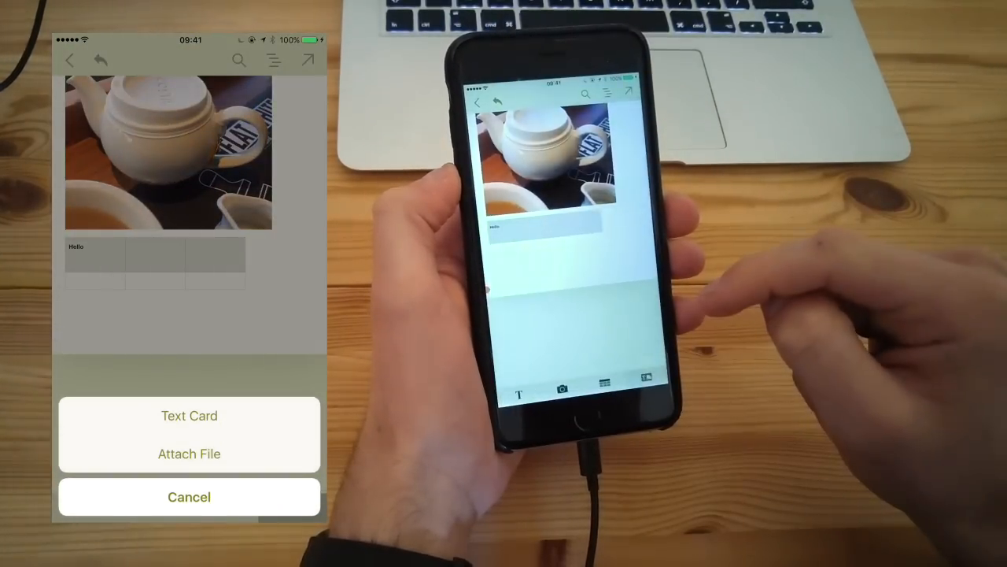
left_click(189, 454)
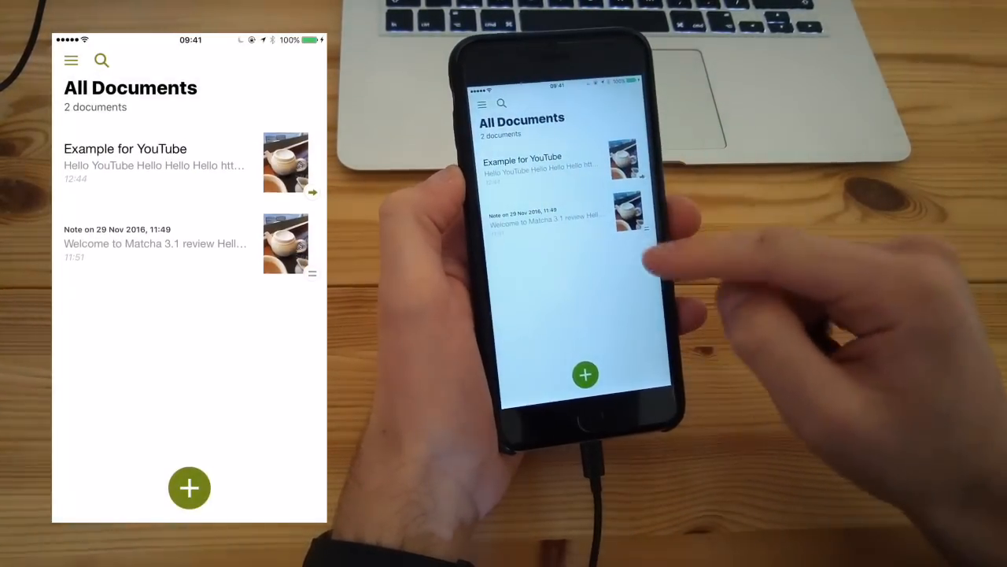
Step: Open the 29 Nov 2016 note, find 'Hello' in it, then show the collections sidebar
left_click(71, 60)
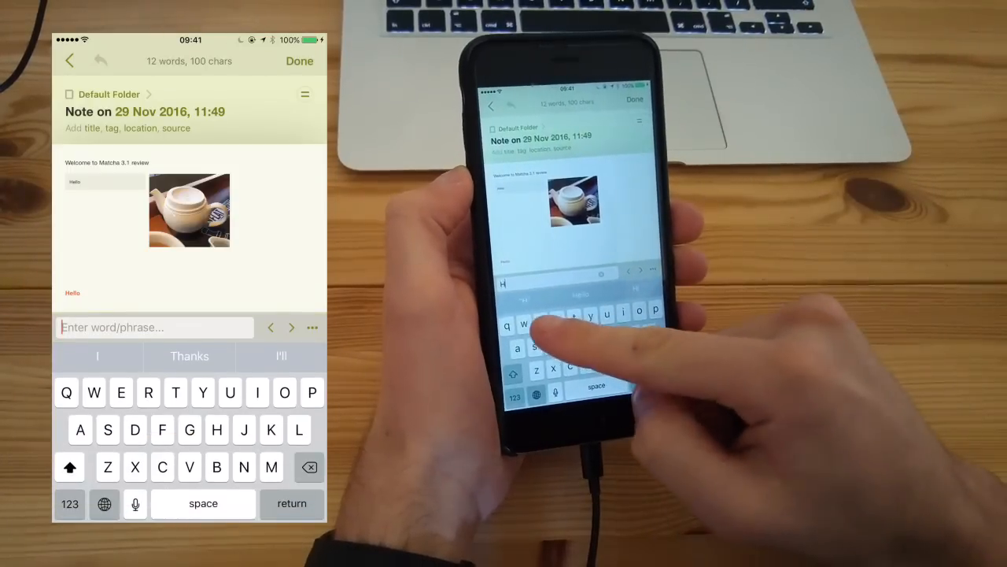
type("Hello")
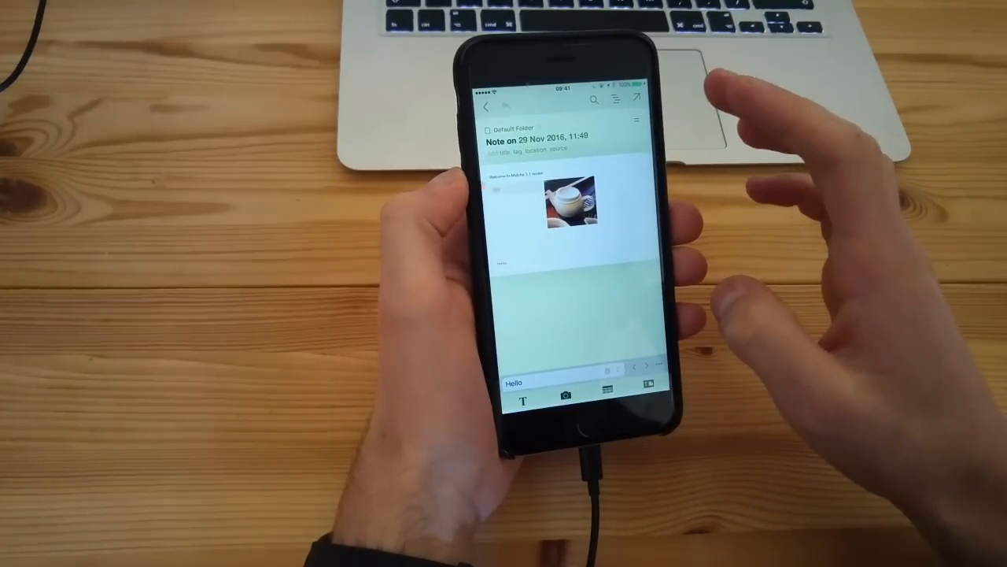
left_click(485, 107)
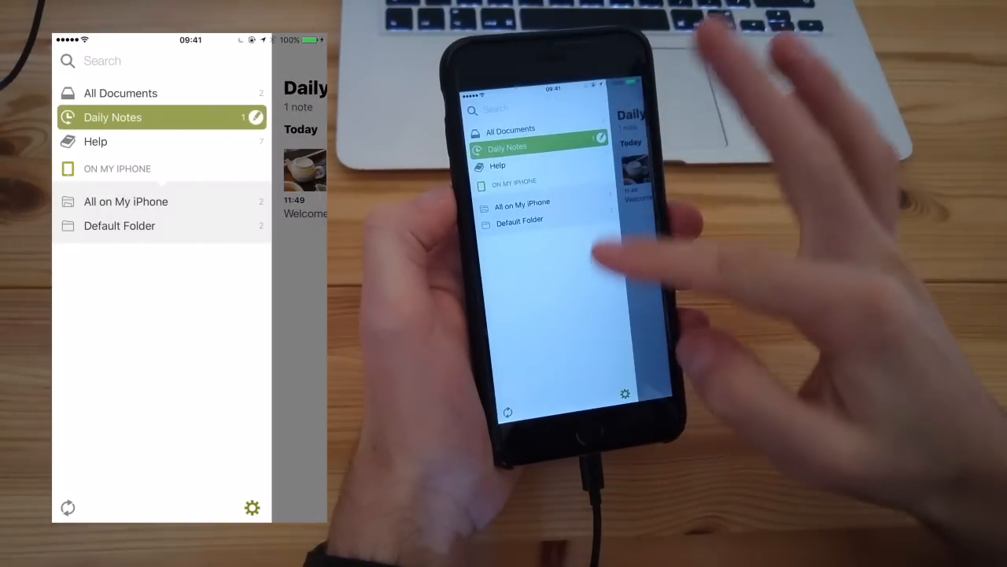
Step: In settings, switch to dark mode and turn on Require Touch ID
left_click(523, 201)
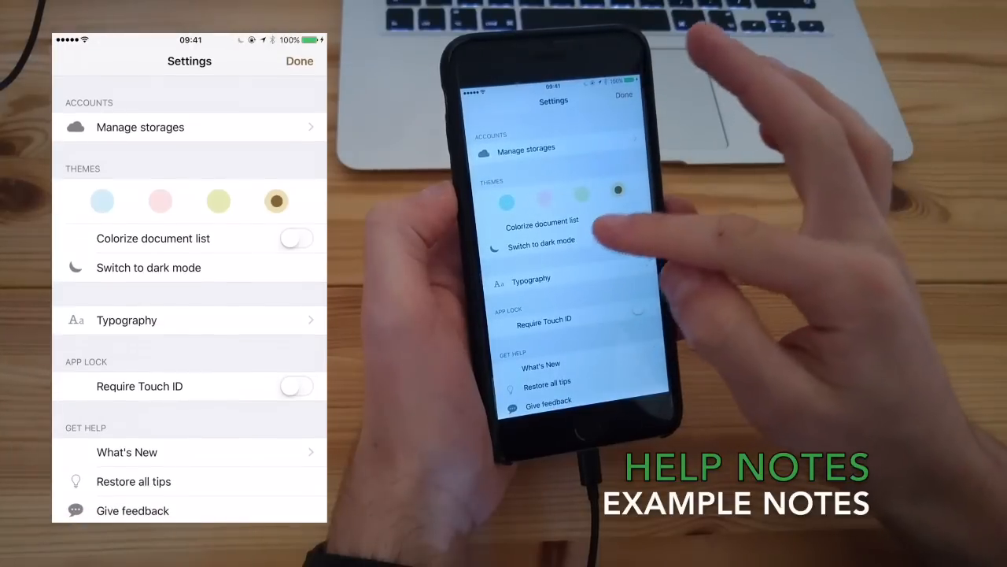
left_click(296, 238)
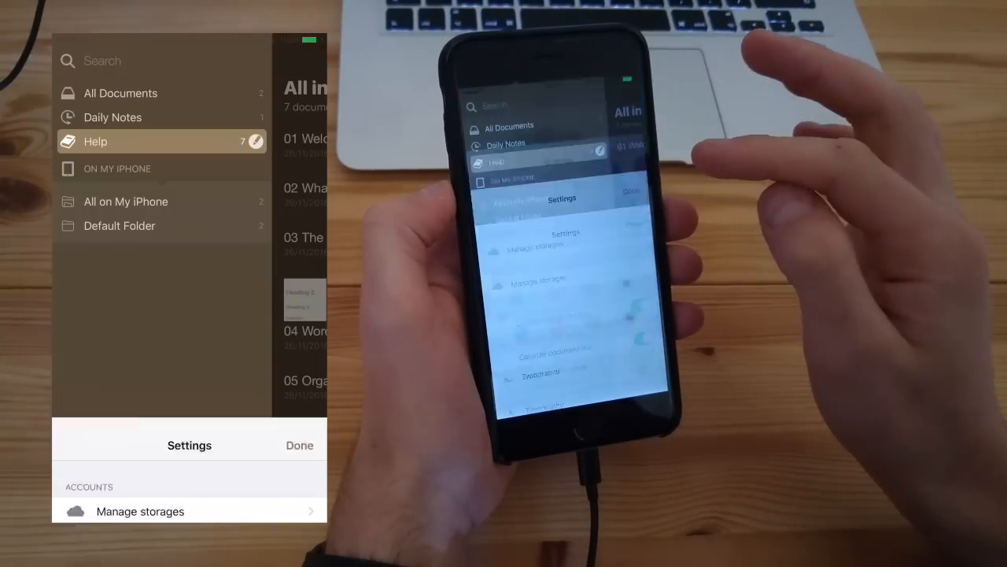
scroll("down", 3)
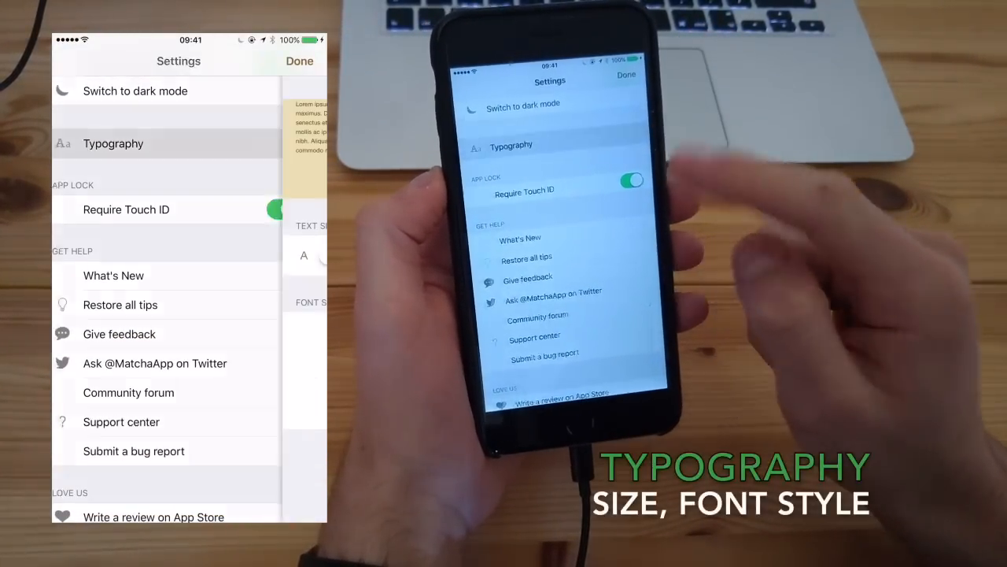
Step: Enlarge the text size under Typography, then bring up Manage Storages
left_click(113, 143)
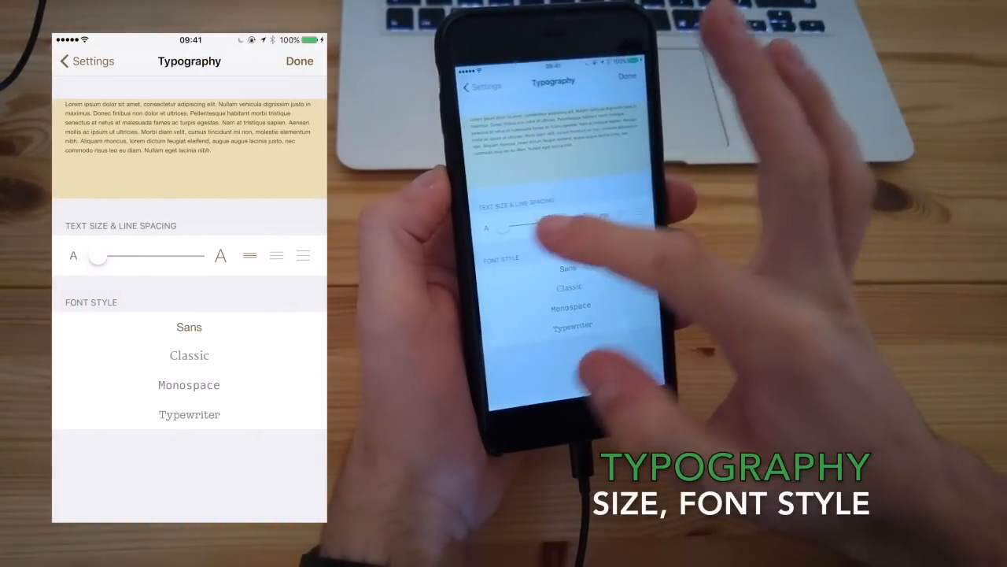
left_click_drag(98, 255, 164, 255)
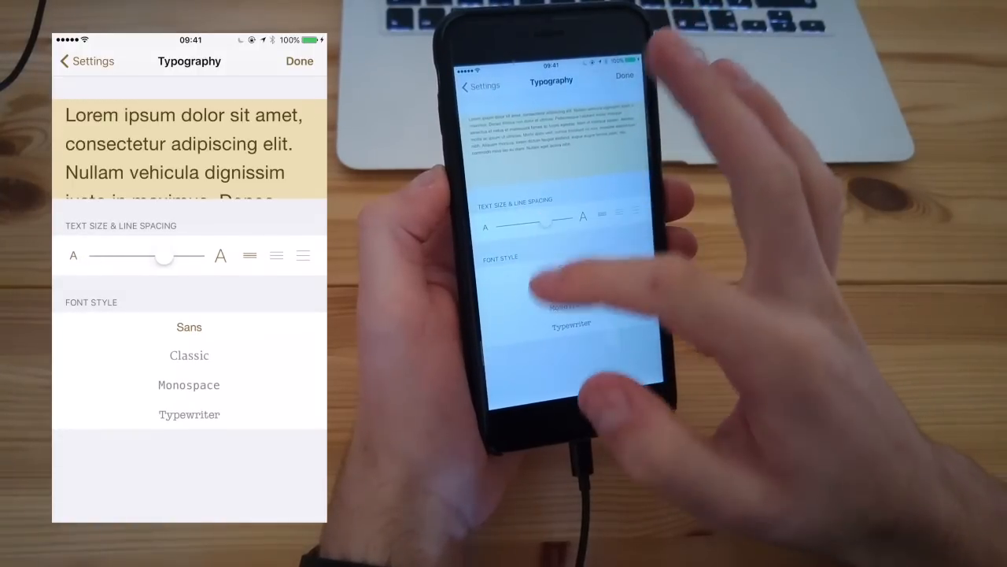
left_click(86, 60)
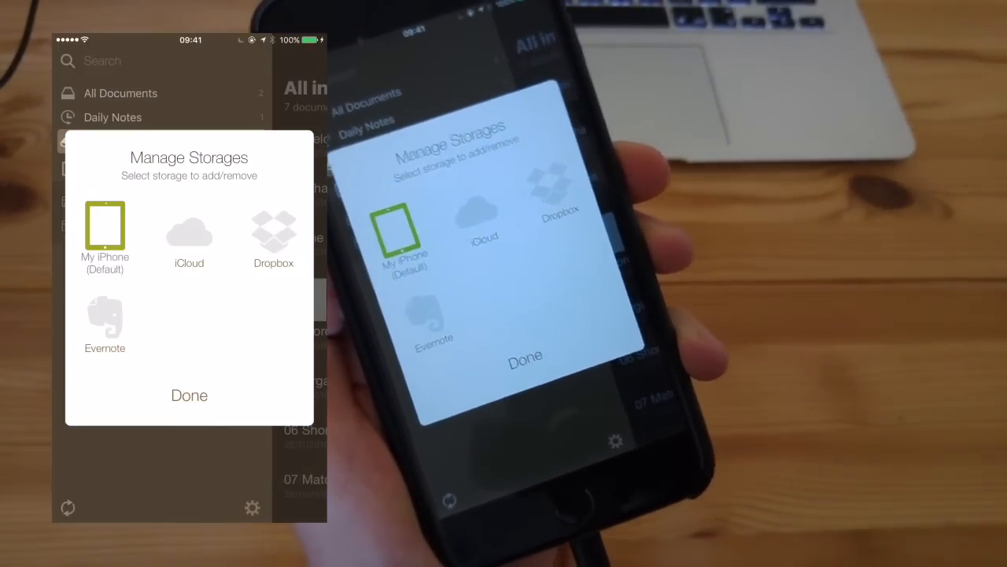
Step: Close Manage Storages and start a search across All Documents
left_click(189, 233)
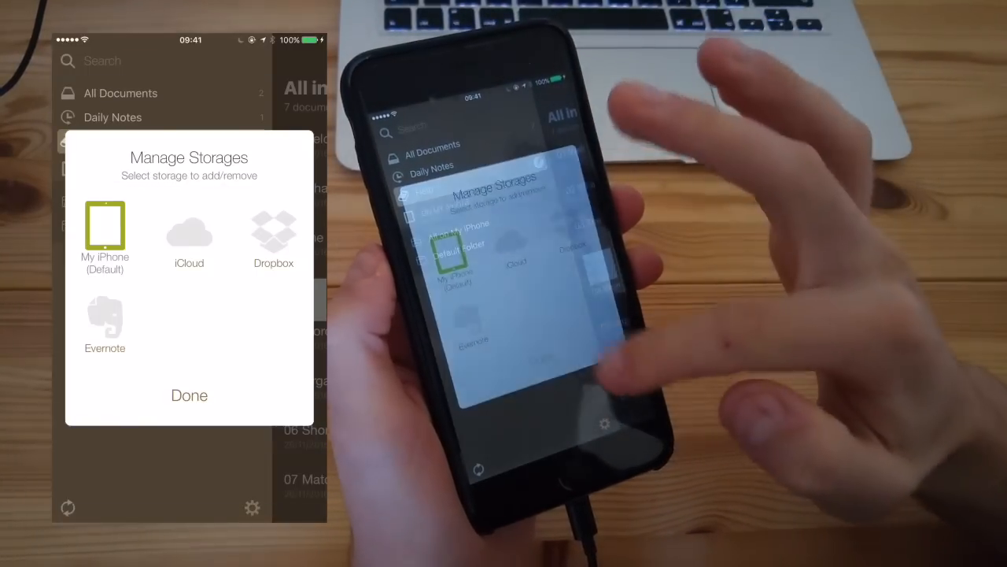
left_click(189, 395)
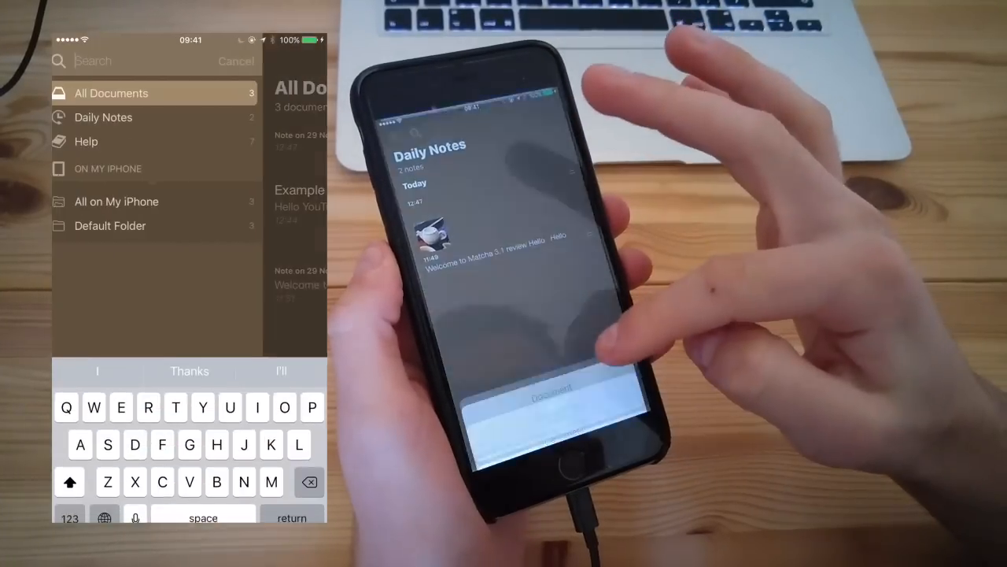